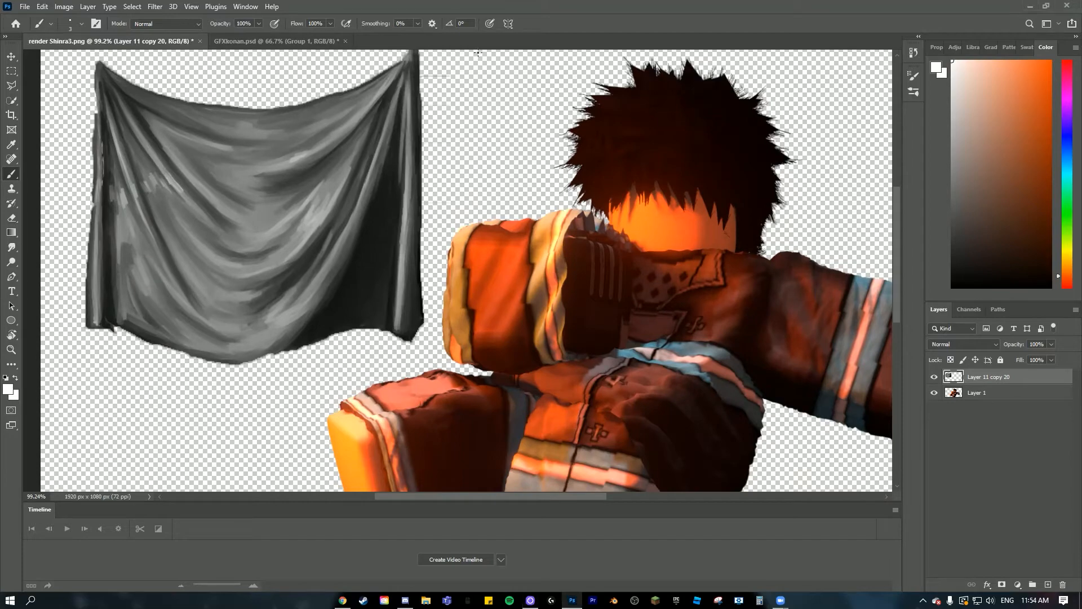
- Fit the whole canvas on screen so the character and grey cloth texture both show
{"action": "left_click", "coordinate": [59, 24]}
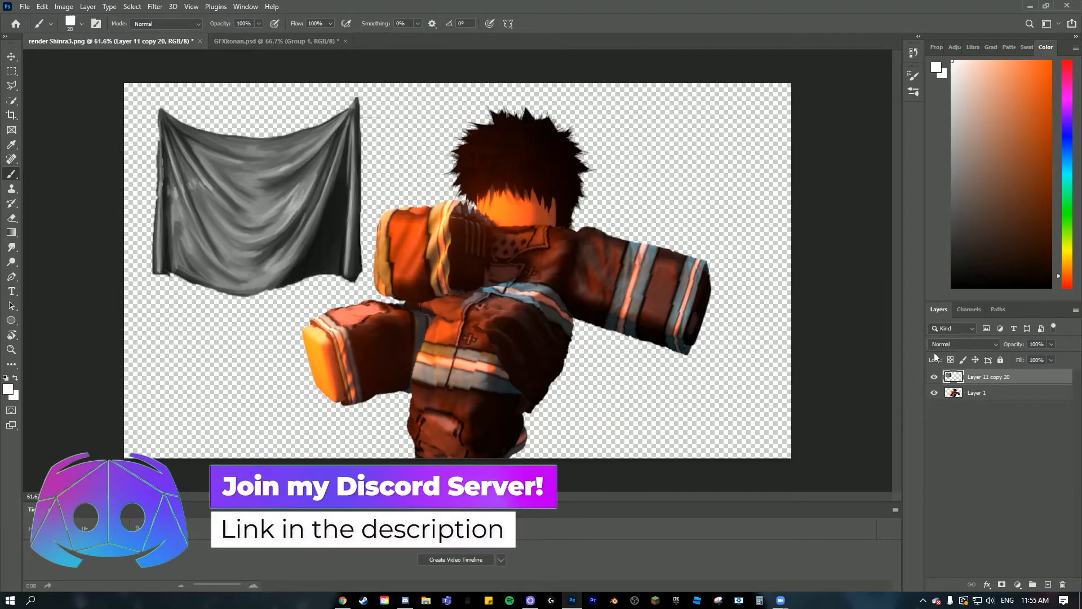
- Set the drapery texture layer's blend mode to Overlay
{"action": "left_click", "coordinate": [963, 343]}
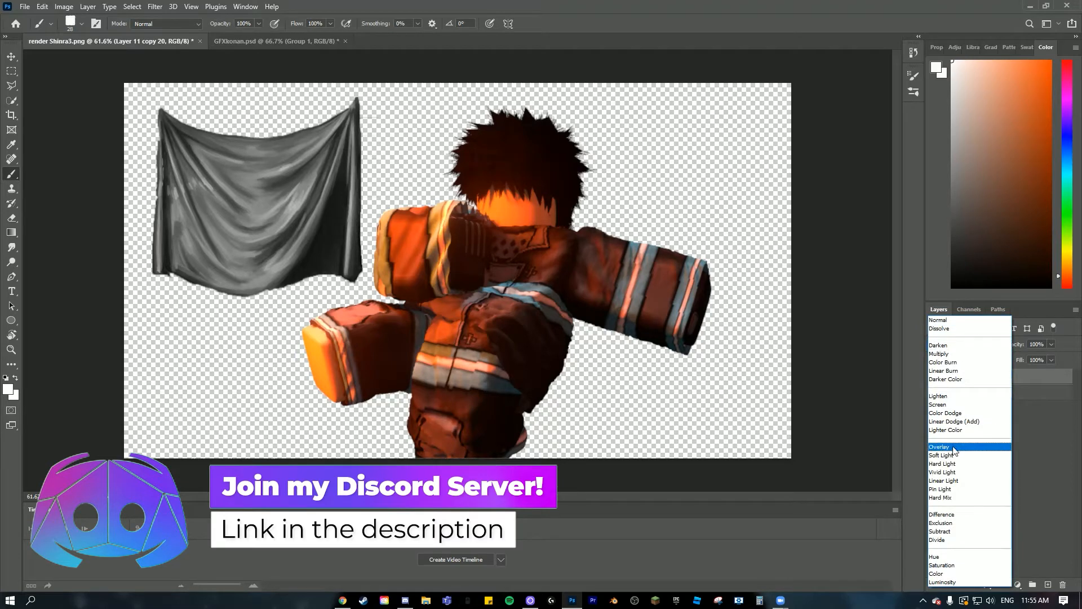
{"action": "left_click", "coordinate": [938, 446]}
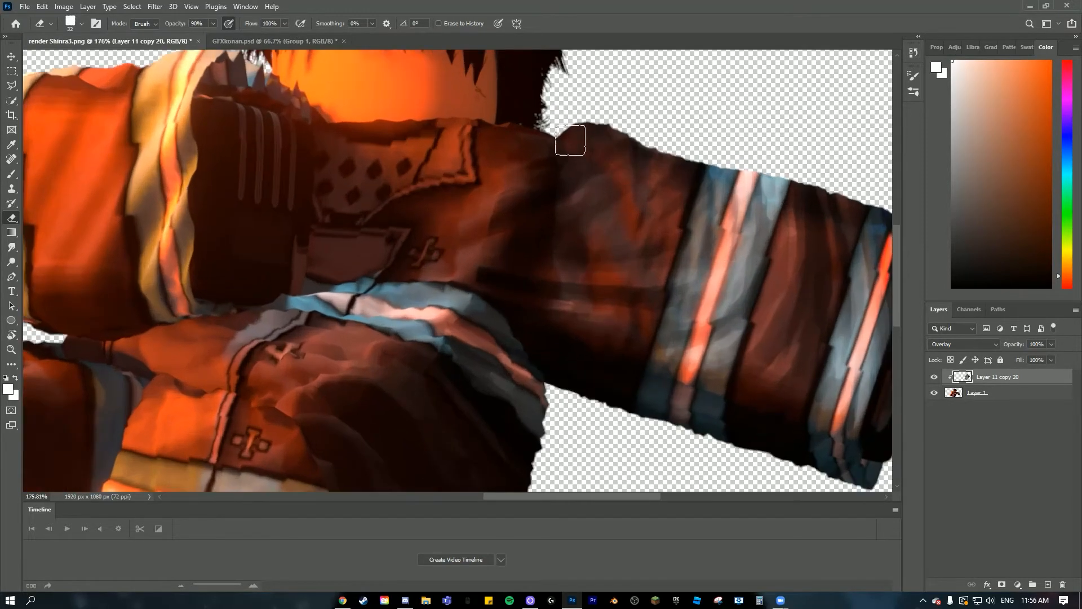
- Erase the fold texture spilling past the arm and torso edges
{"action": "left_click_drag", "start_coordinate": [569, 139], "coordinate": [507, 319]}
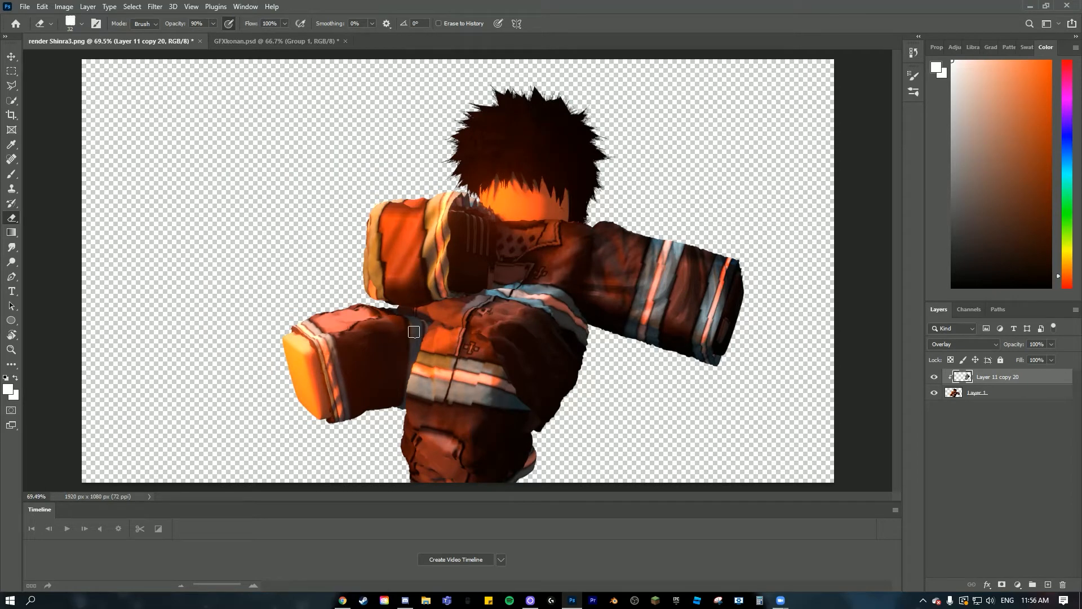
{"action": "mouse_move", "coordinate": [426, 244]}
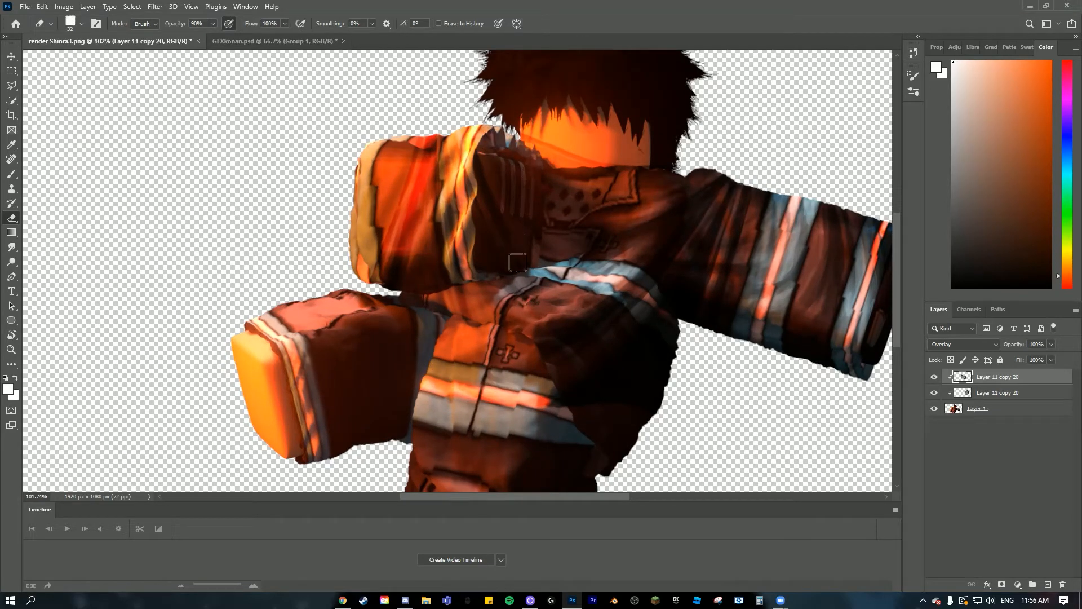
{"action": "left_click_drag", "start_coordinate": [518, 263], "coordinate": [425, 170]}
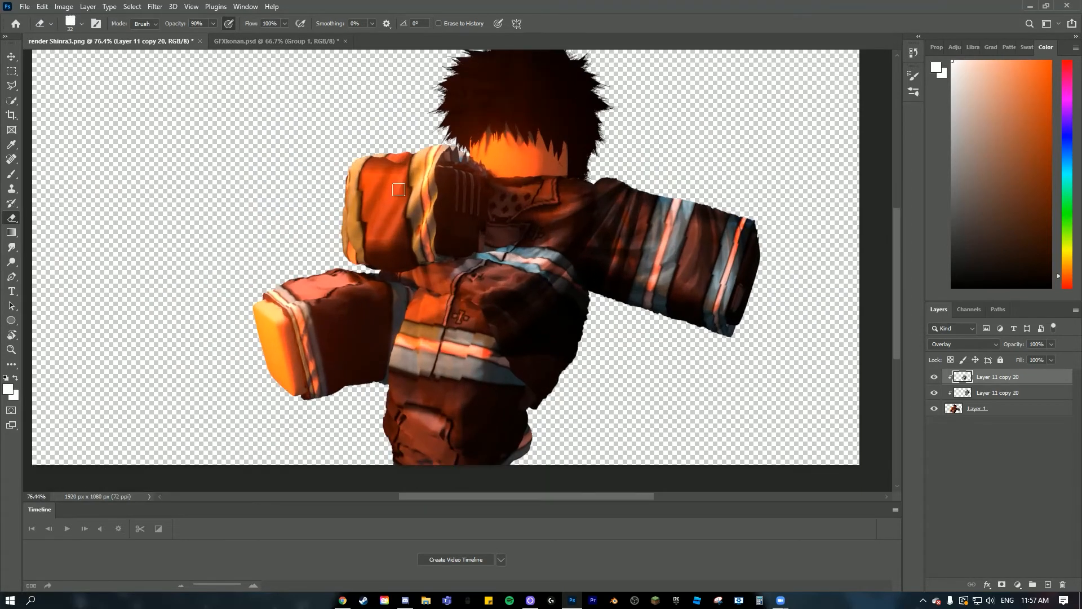
- Set the torso fold layer to Divide blending and start a Brightness/Contrast adjustment
{"action": "left_click", "coordinate": [963, 344]}
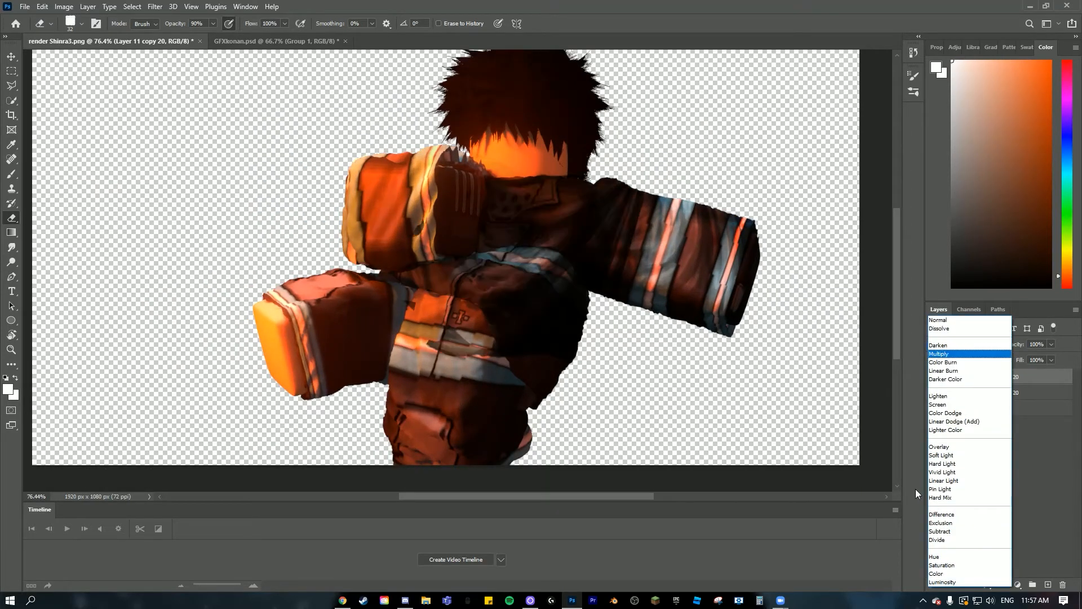
{"action": "left_click", "coordinate": [938, 539]}
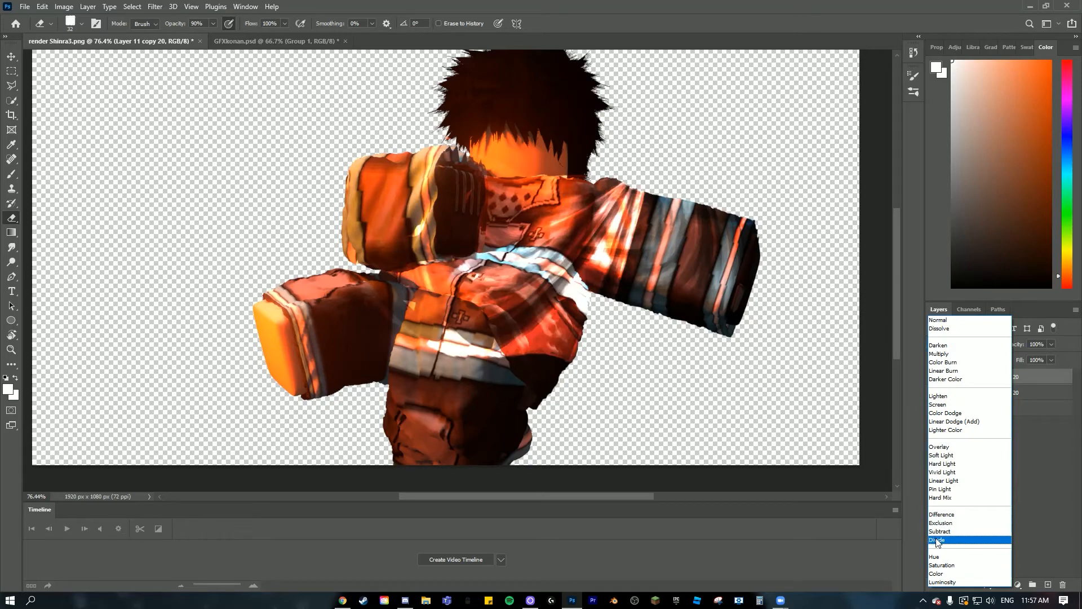
{"action": "left_click", "coordinate": [937, 539]}
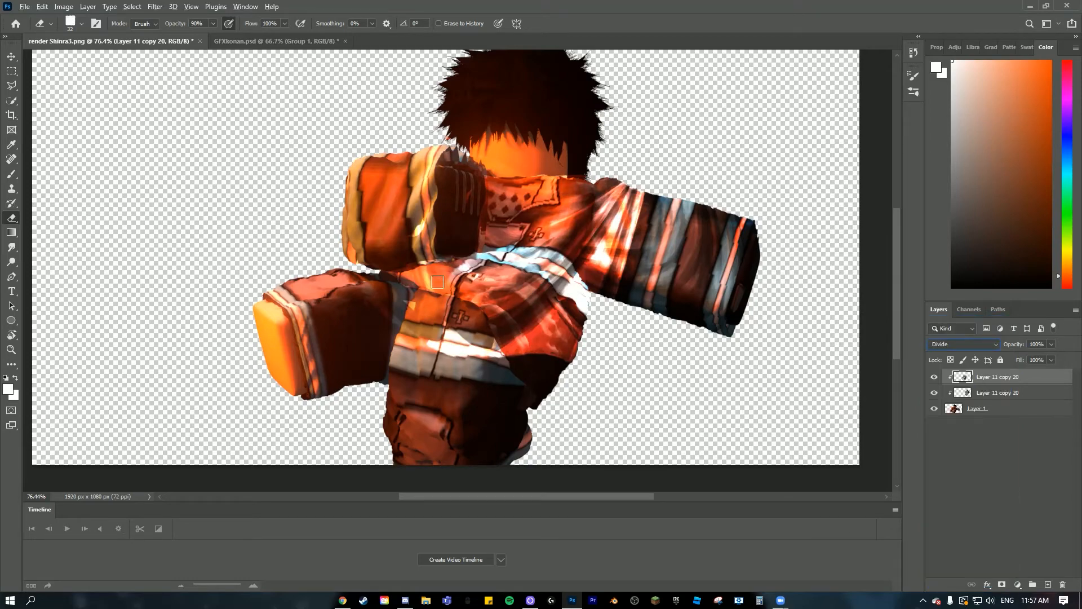
{"action": "left_click", "coordinate": [63, 5]}
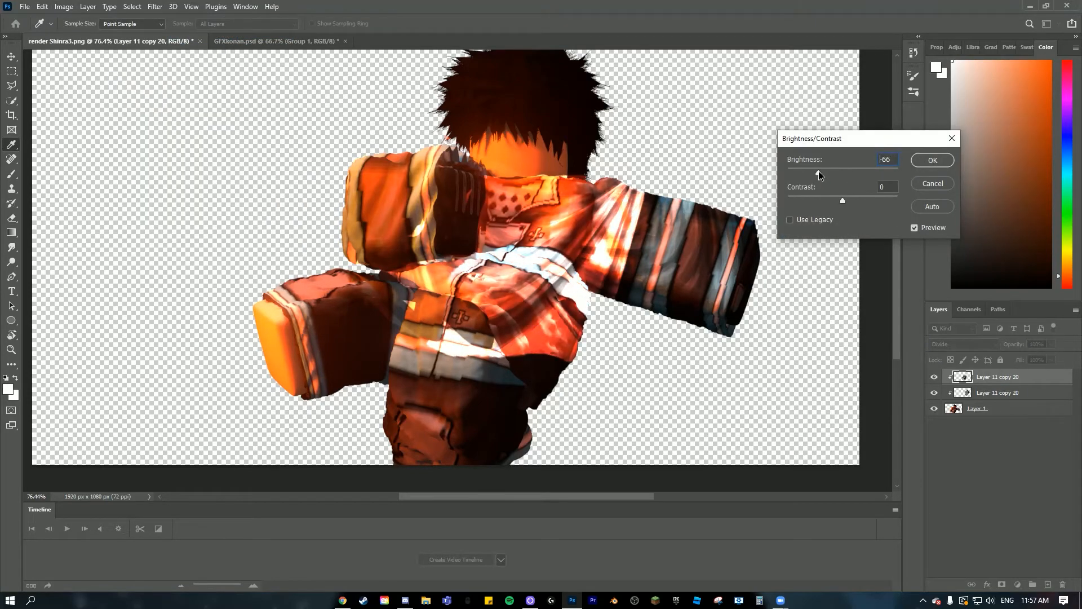
- Adjust the fold layer's Brightness slider, settling around 118
{"action": "left_click_drag", "start_coordinate": [820, 169], "coordinate": [788, 169]}
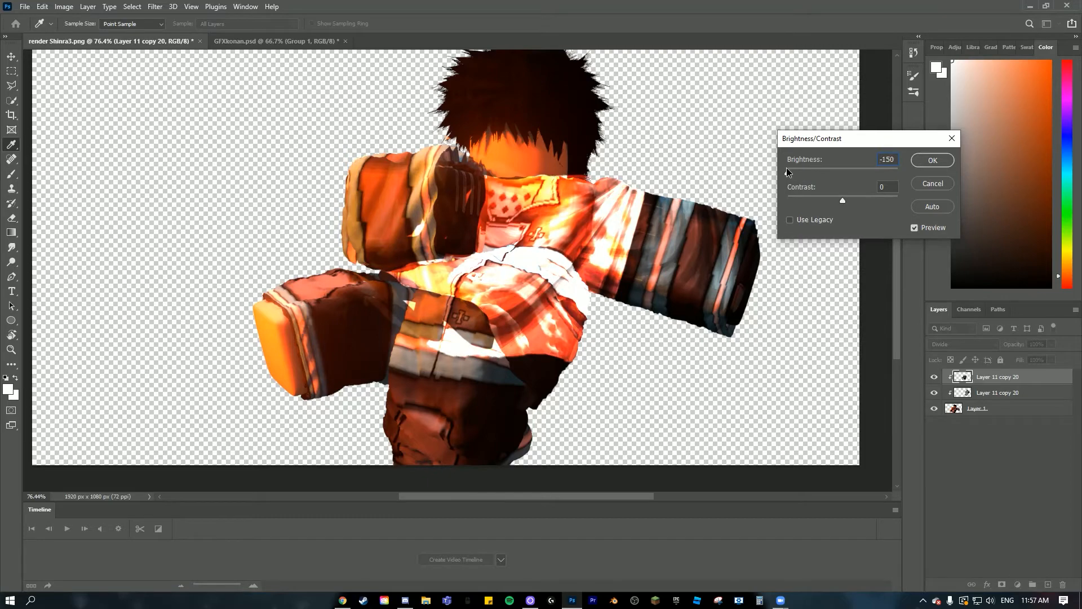
{"action": "left_click_drag", "start_coordinate": [789, 174], "coordinate": [863, 174]}
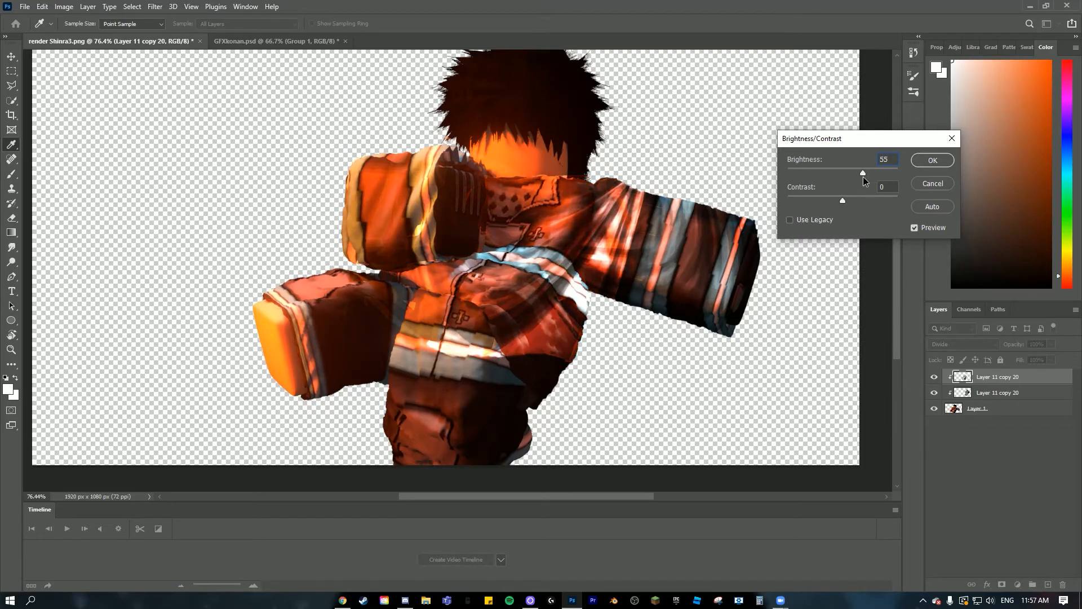
{"action": "left_click_drag", "start_coordinate": [863, 173], "coordinate": [888, 174]}
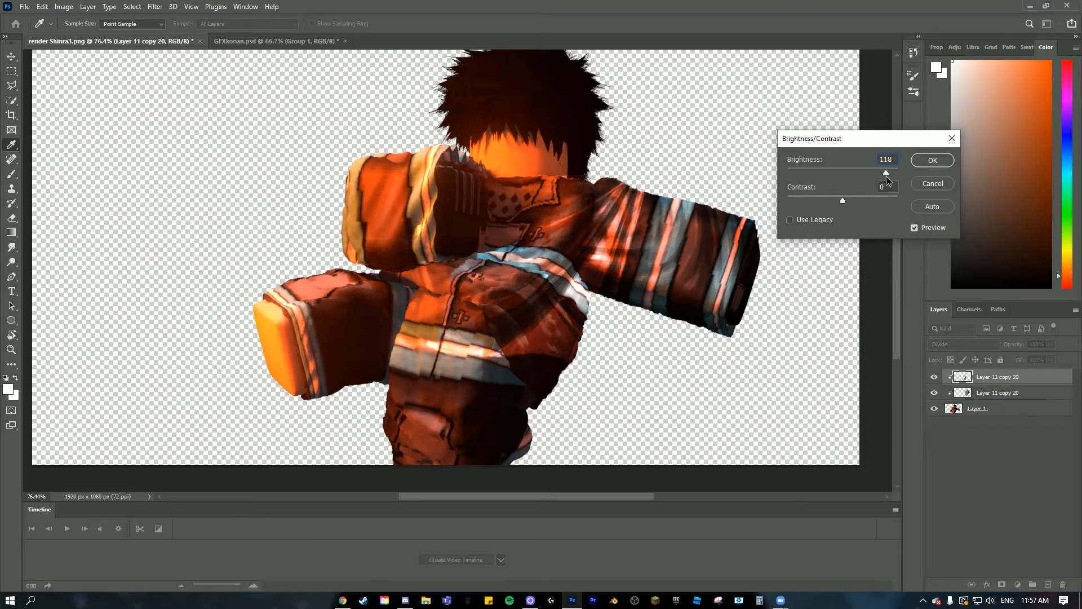
{"action": "left_click_drag", "start_coordinate": [887, 173], "coordinate": [882, 173]}
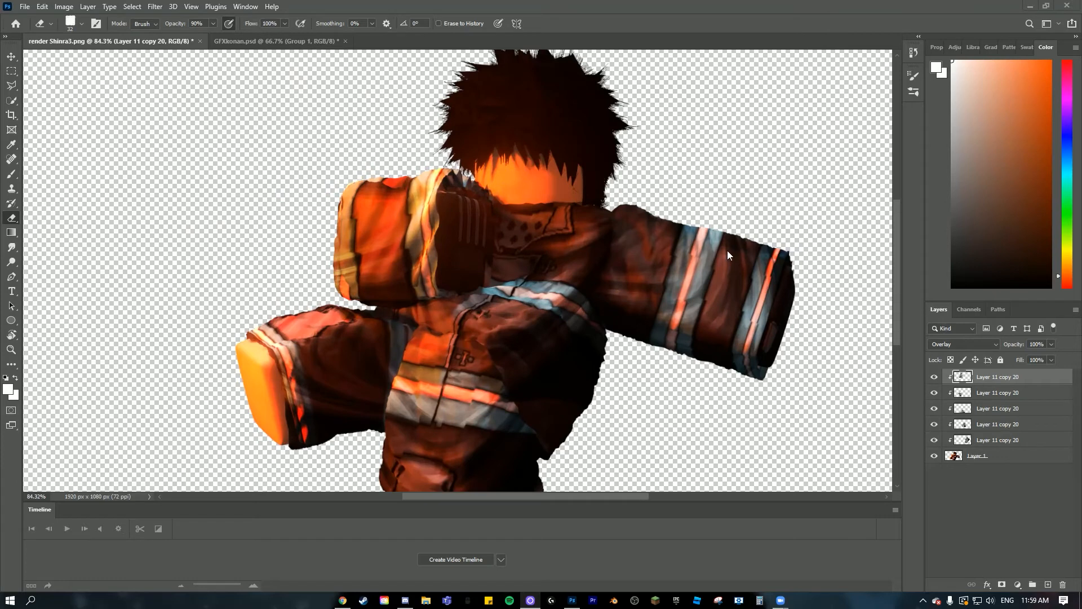
{"action": "mouse_move", "coordinate": [892, 381]}
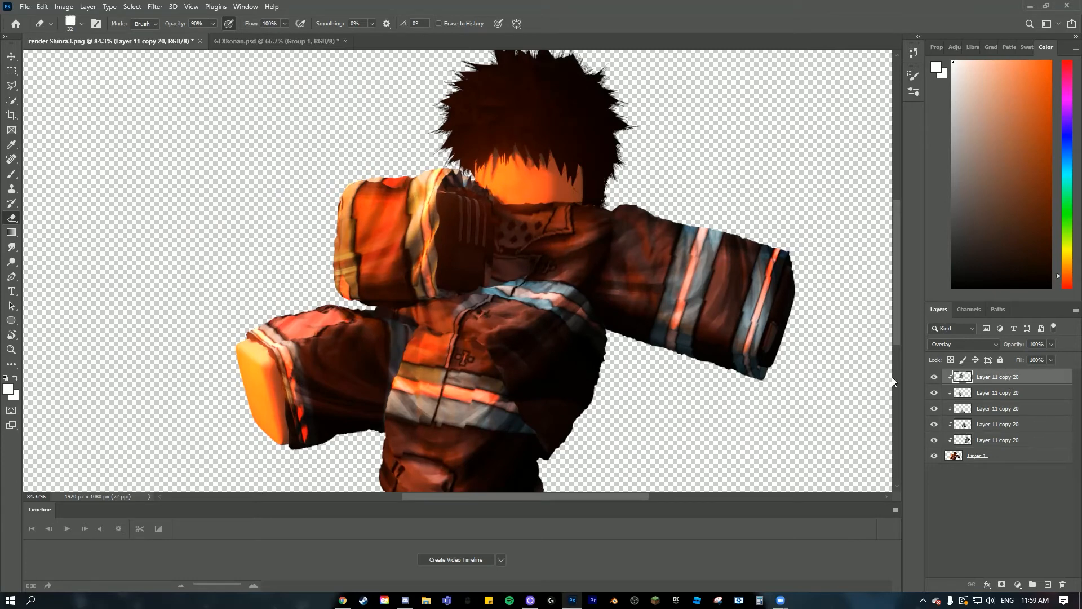
{"action": "mouse_move", "coordinate": [591, 415]}
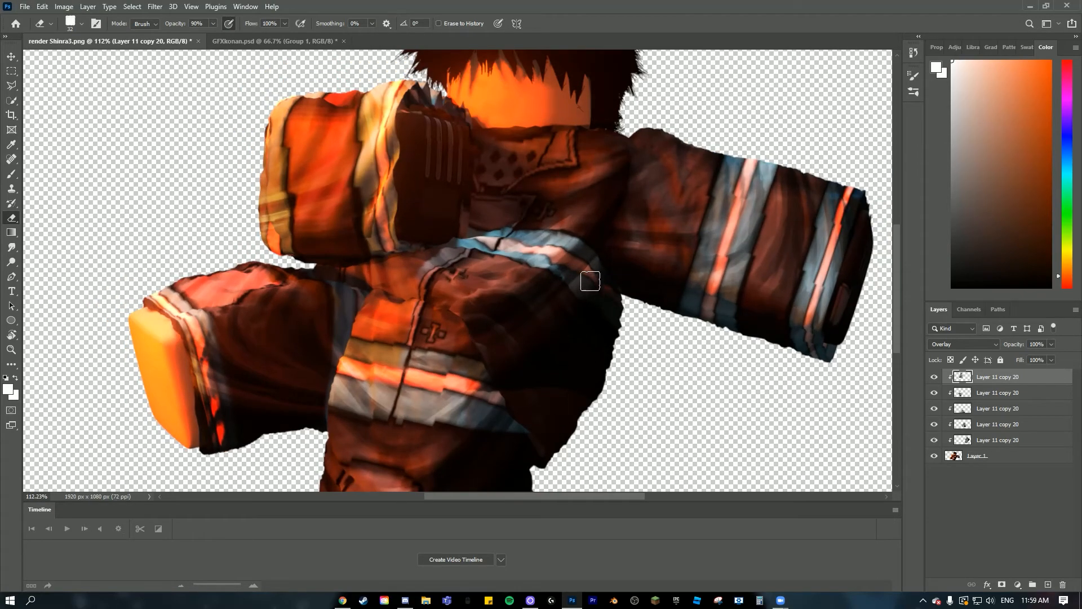
{"action": "mouse_move", "coordinate": [537, 377]}
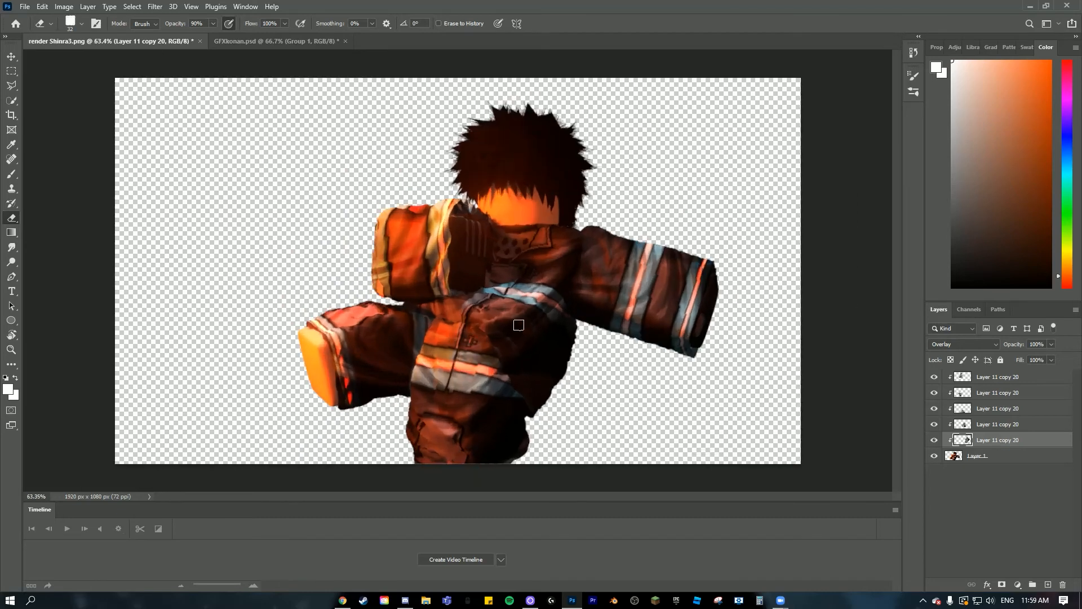
{"action": "left_click", "coordinate": [72, 6]}
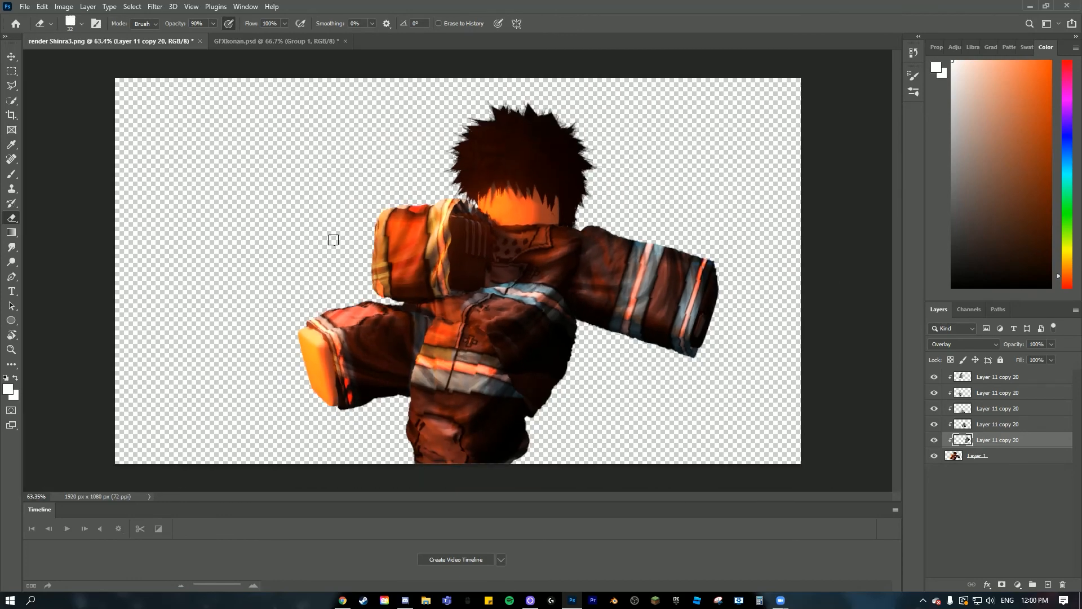
{"action": "mouse_move", "coordinate": [477, 244]}
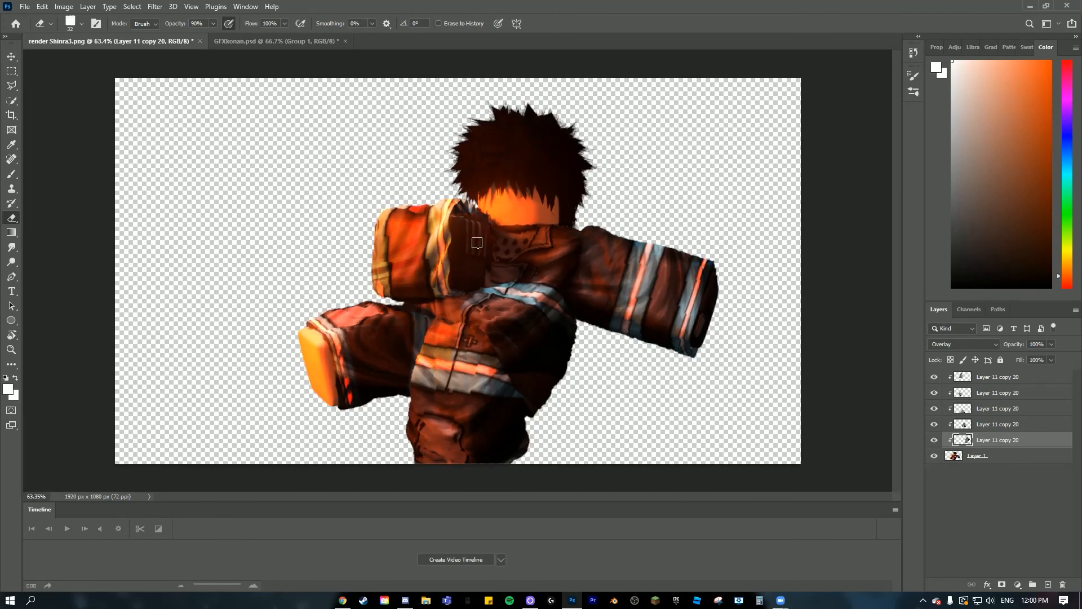